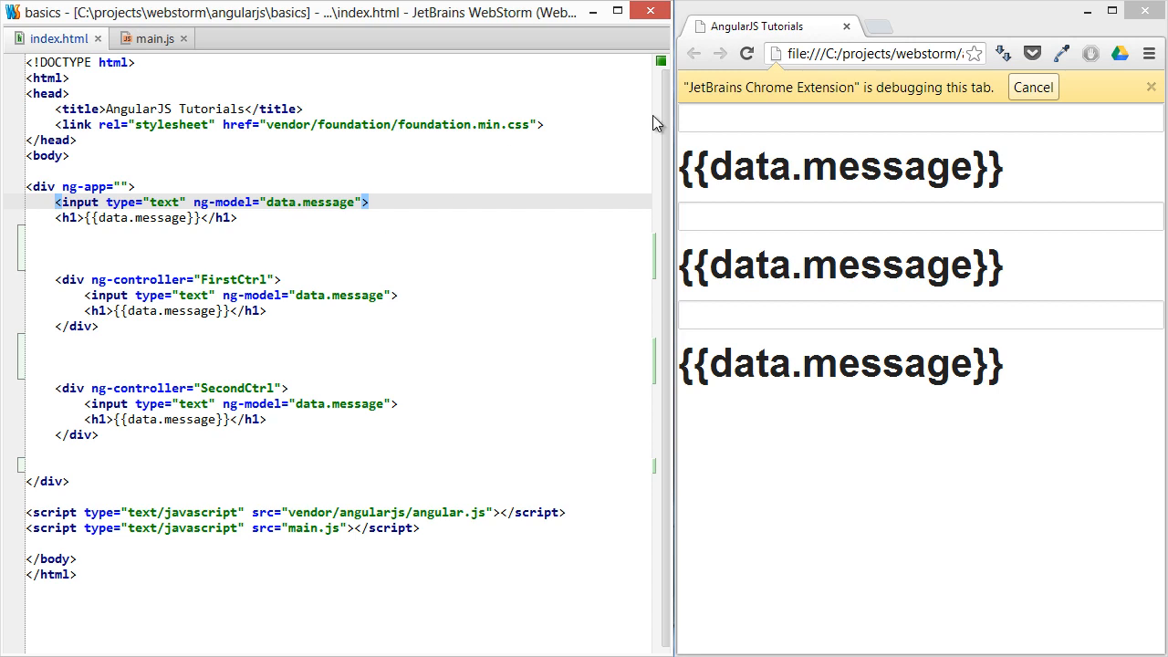
- Enter 'this is working' in the top input so all three headings echo the shared message
text(this is working)
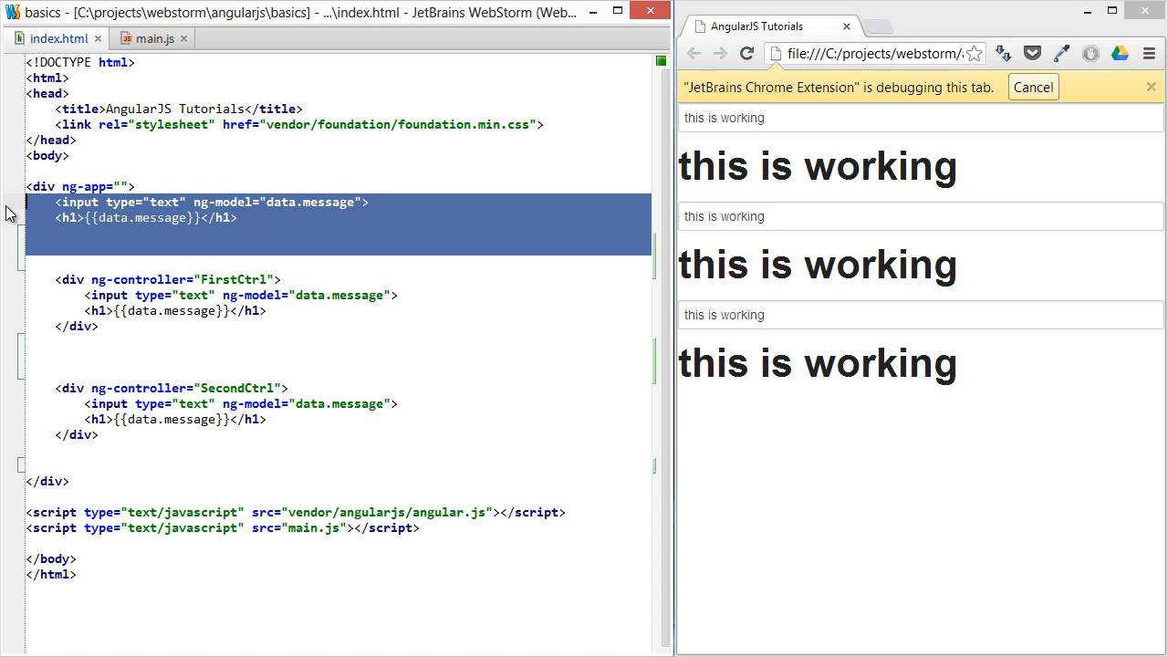
- Delete the shared input and heading, then give the two controllers separate text 'First will not' and 'bind to second'
key(Delete)
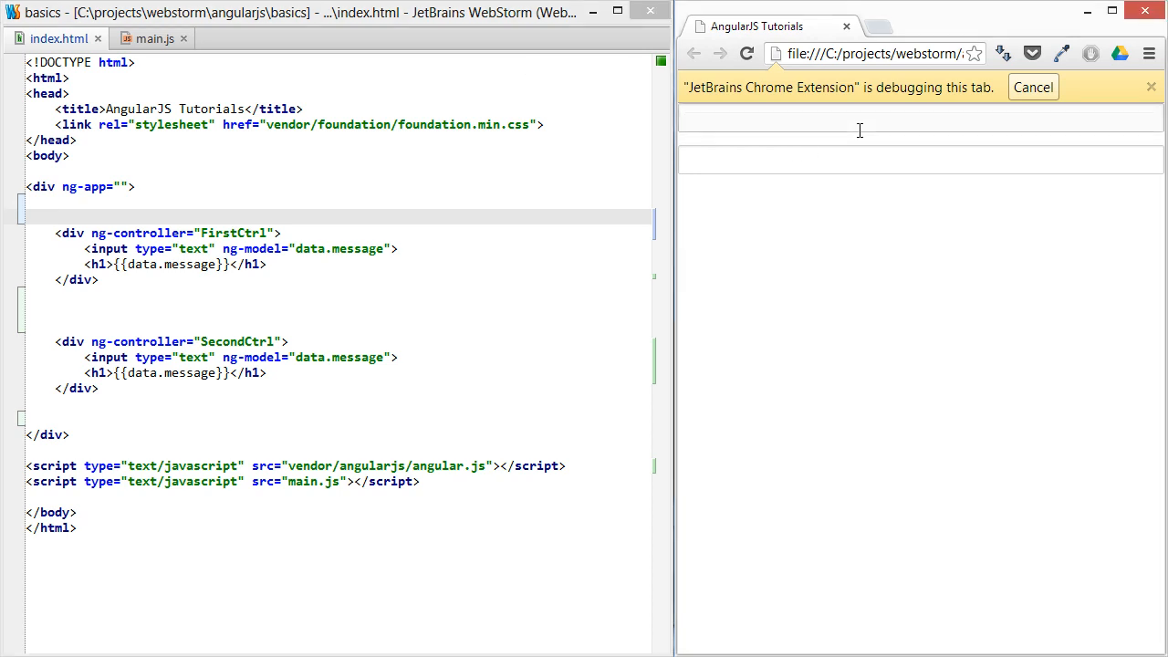
text(First will no)
text(bind)
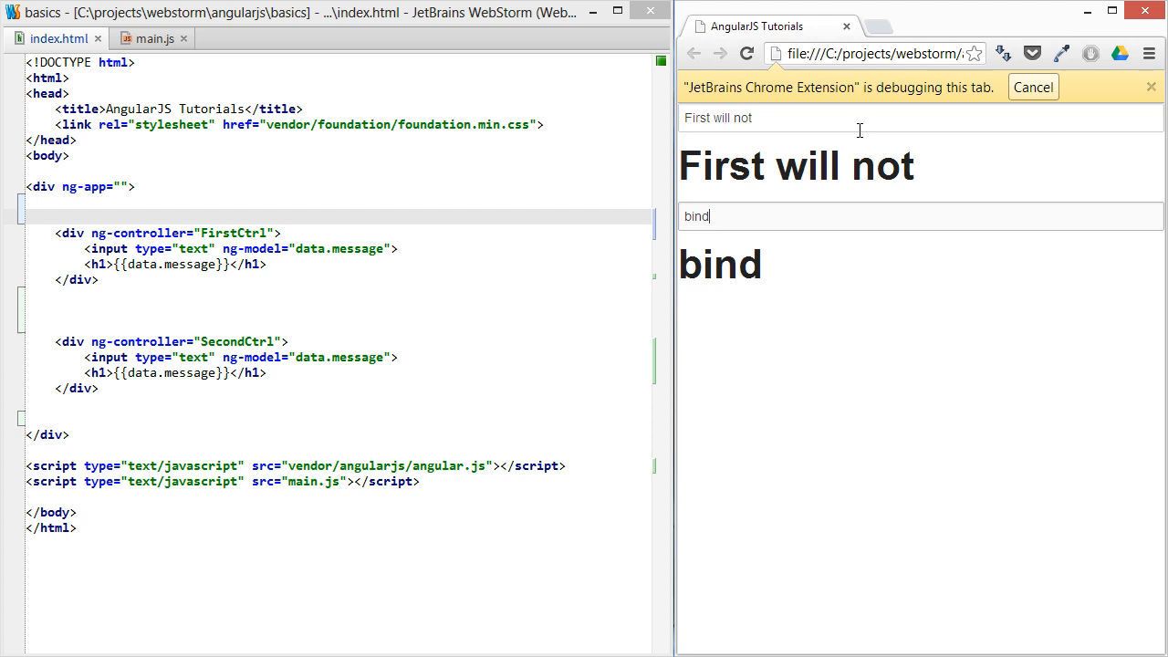
text(to second)
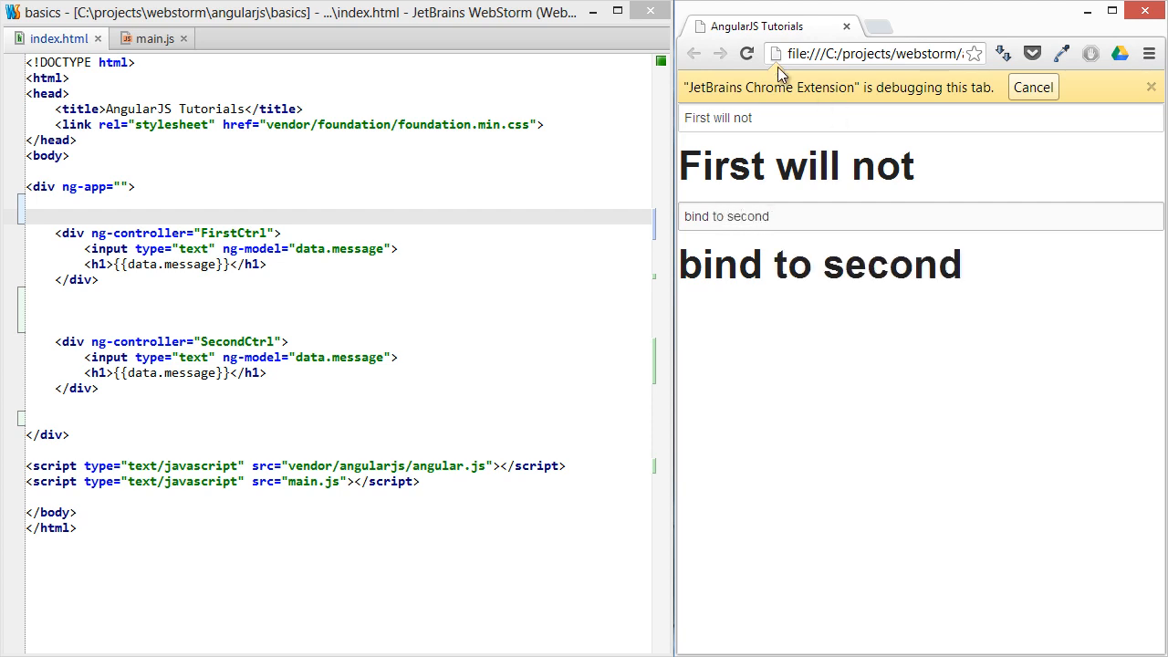
double_click(325, 248)
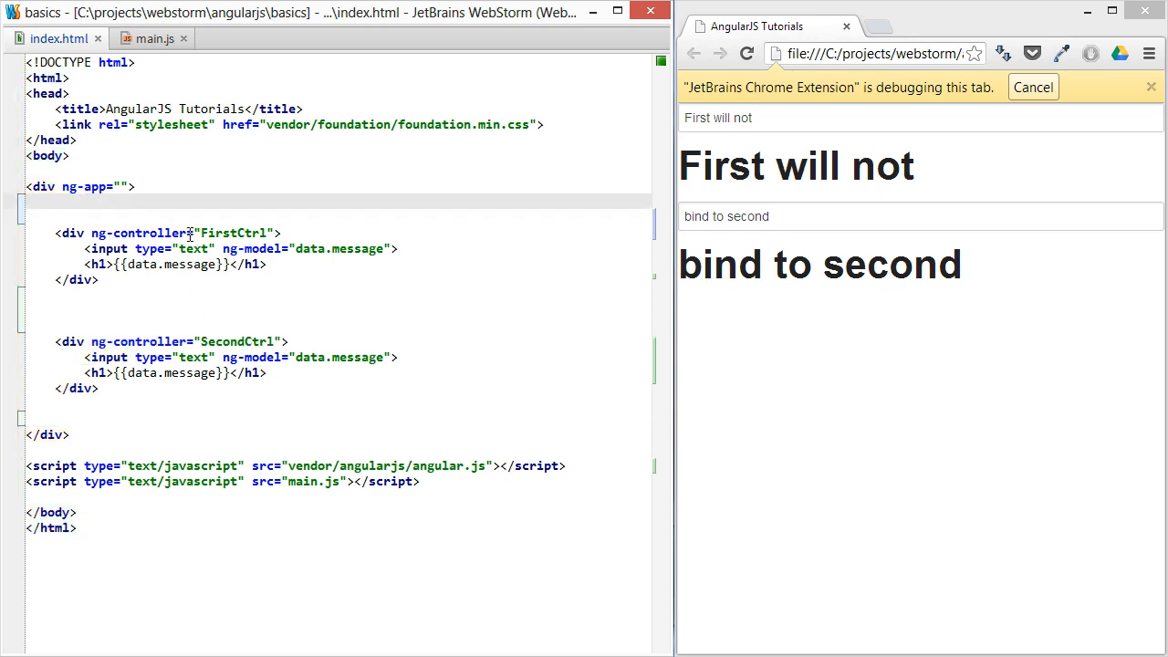
- Add var myApp = angular.module('myApp', []); at the top of main.js above the controllers
click(150, 38)
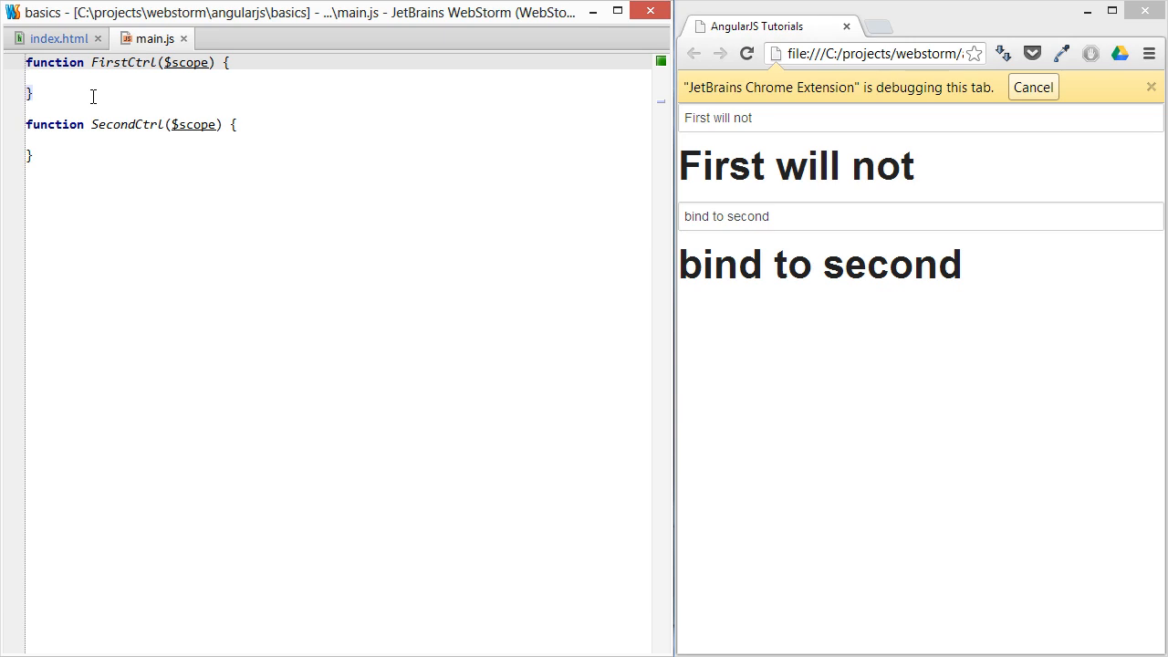
key(enter)
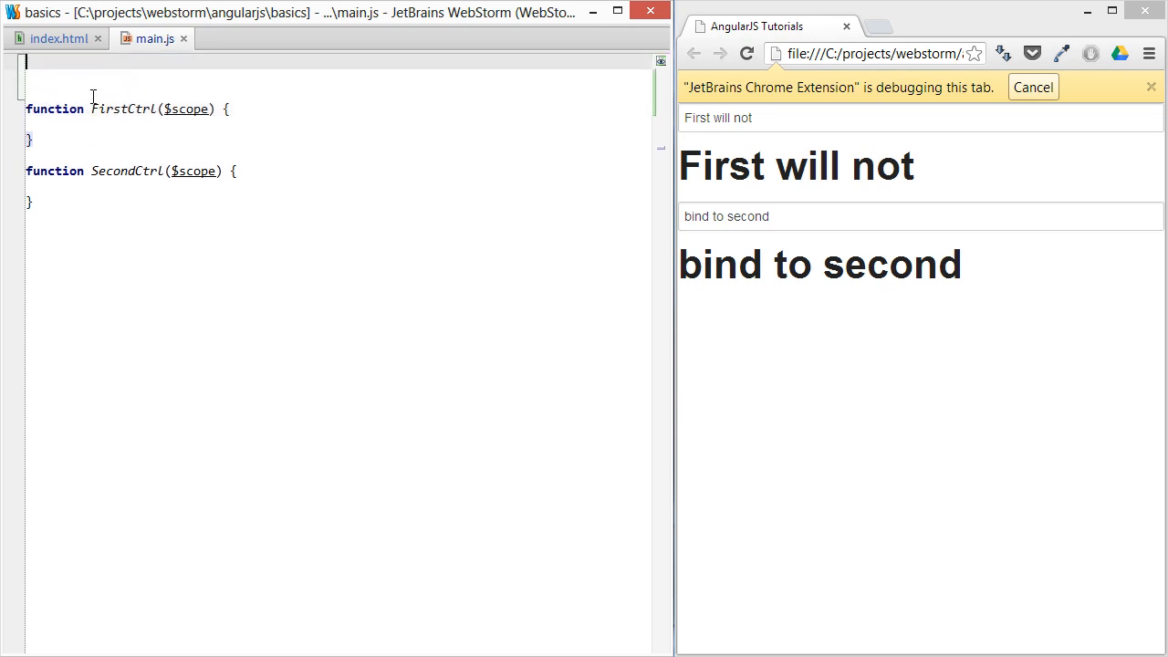
text(v)
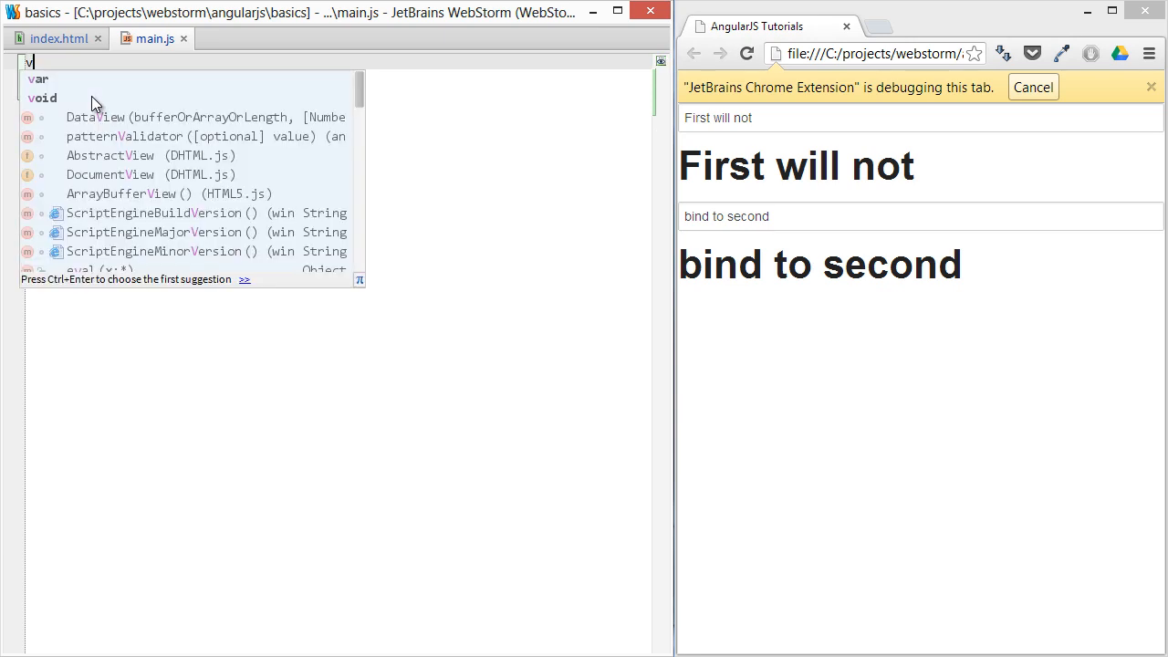
text(ar myApp =)
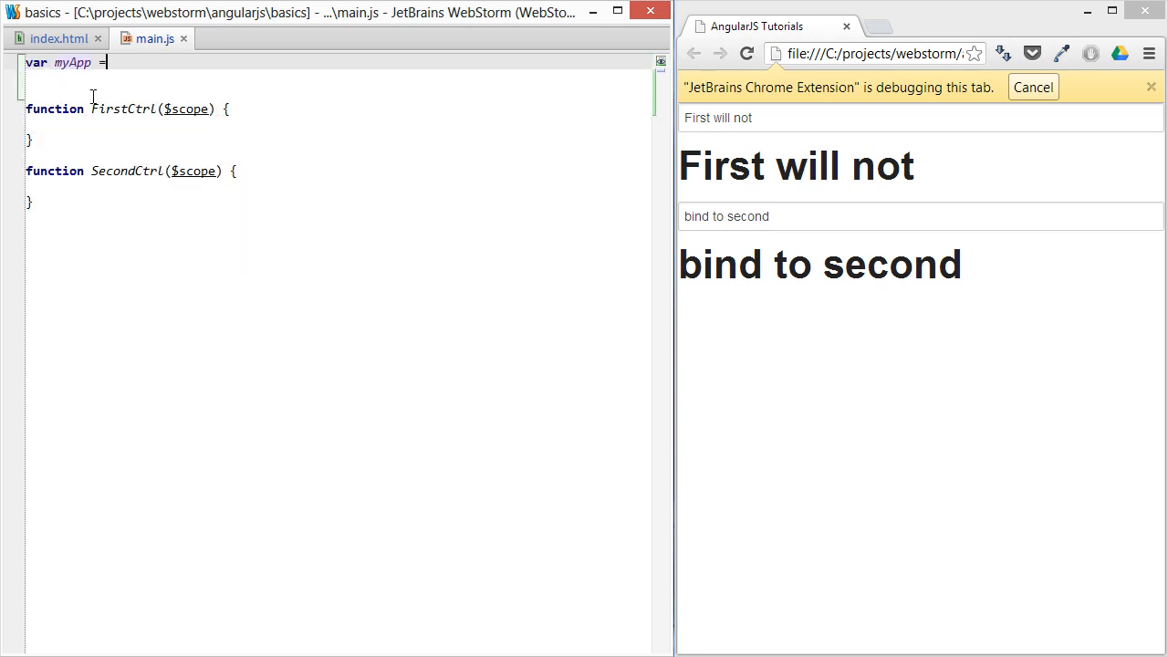
text(angular.module(')
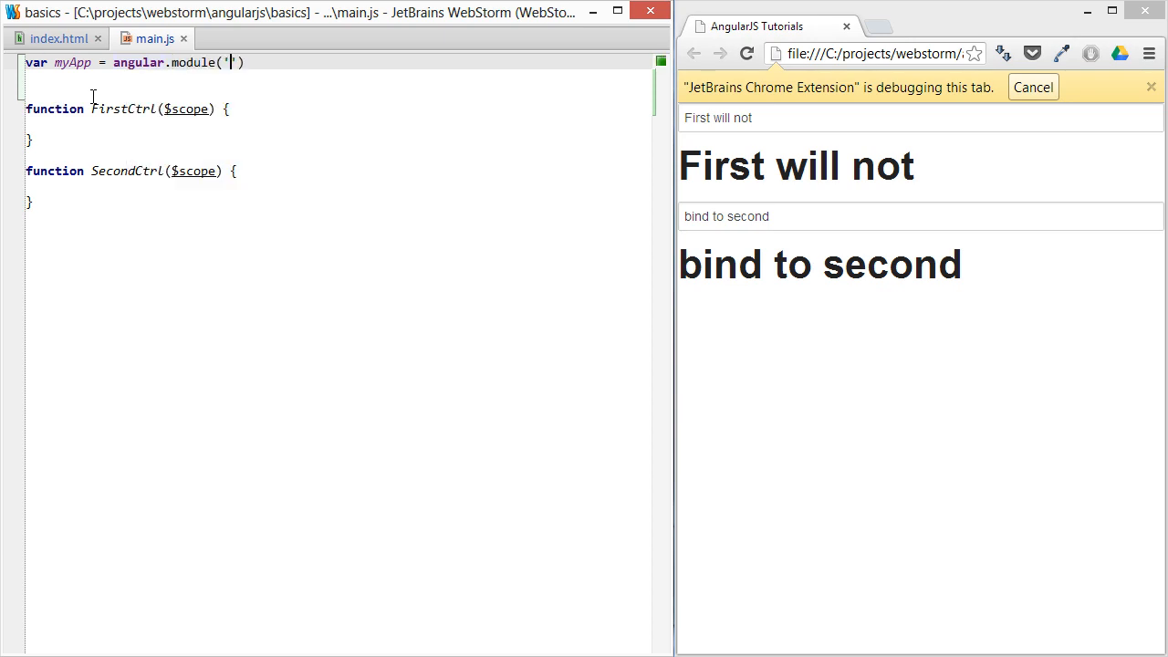
text(myApp)
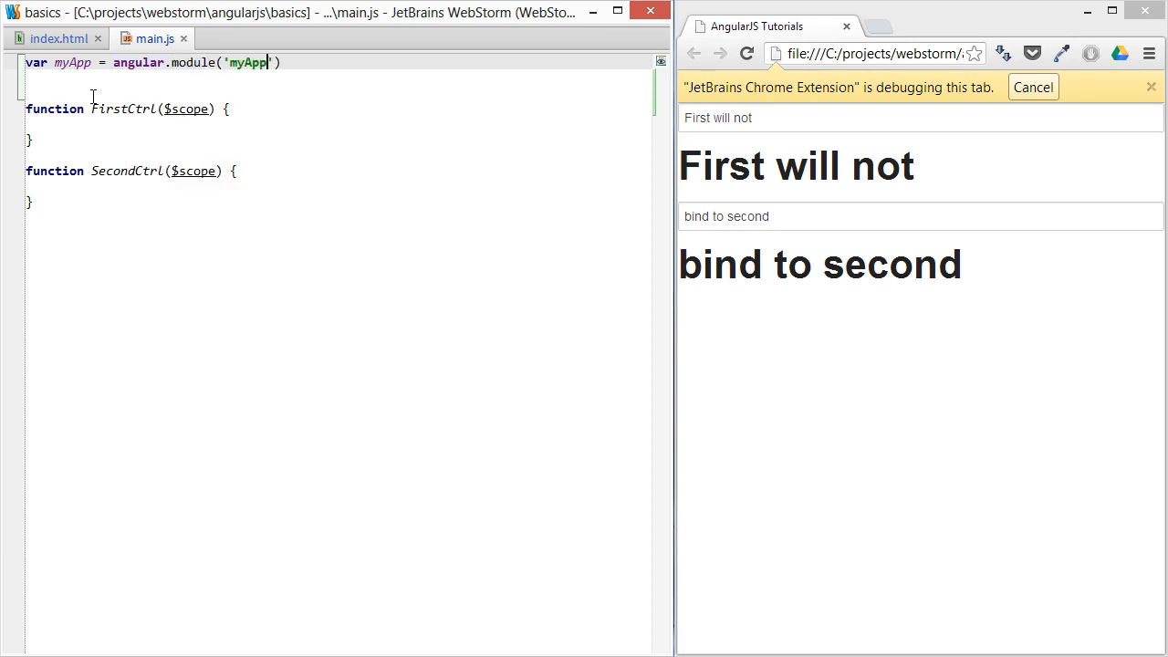
text(, []);)
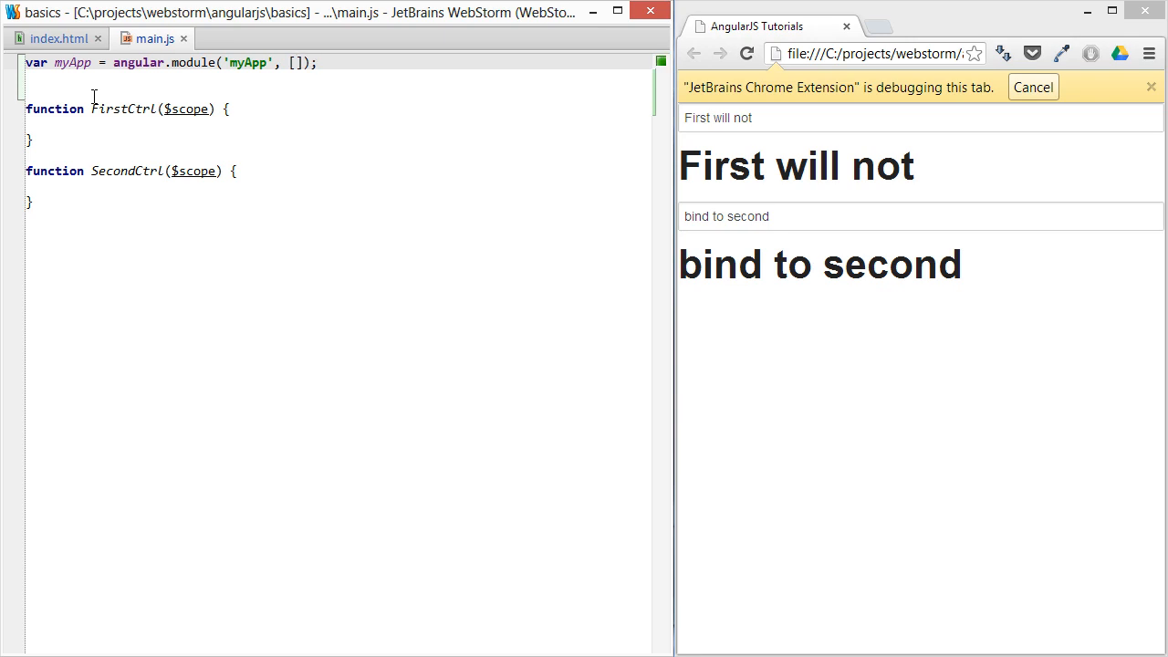
- Set the outer div's ng-app attribute to myApp in index.html
click(51, 39)
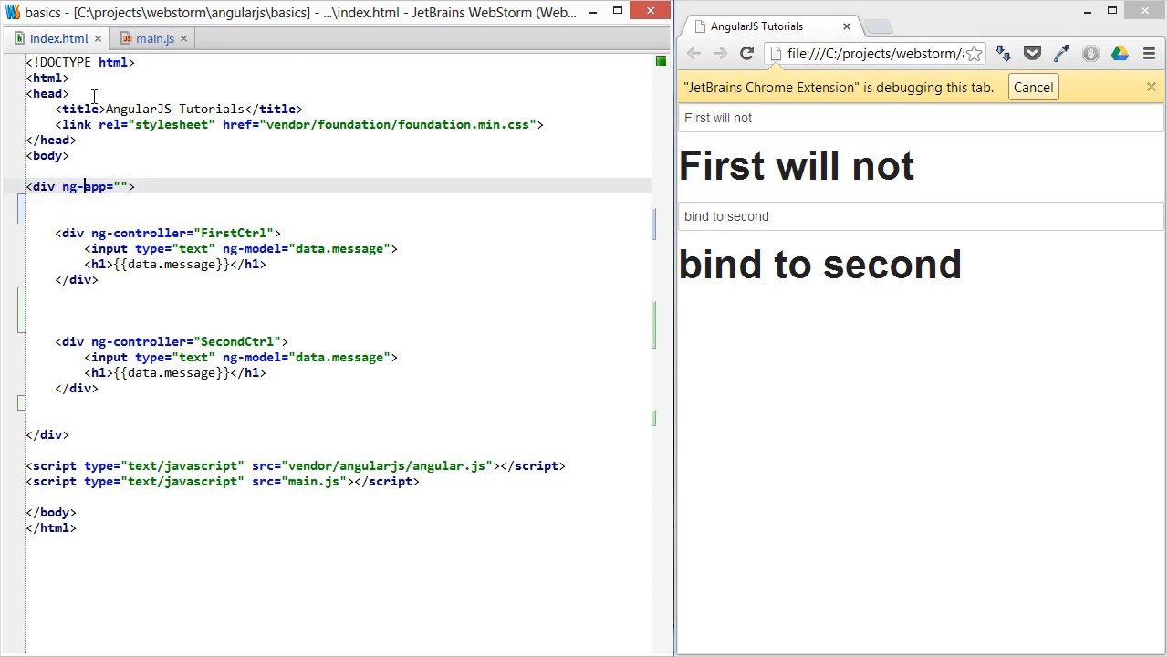
text(my)
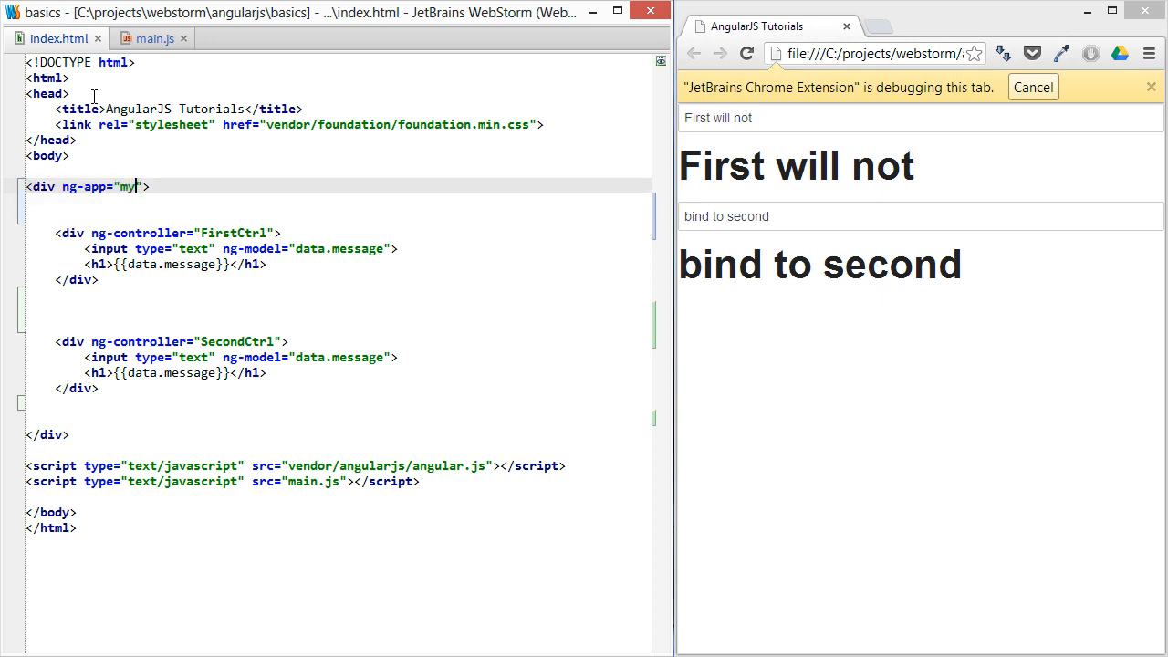
text(App)
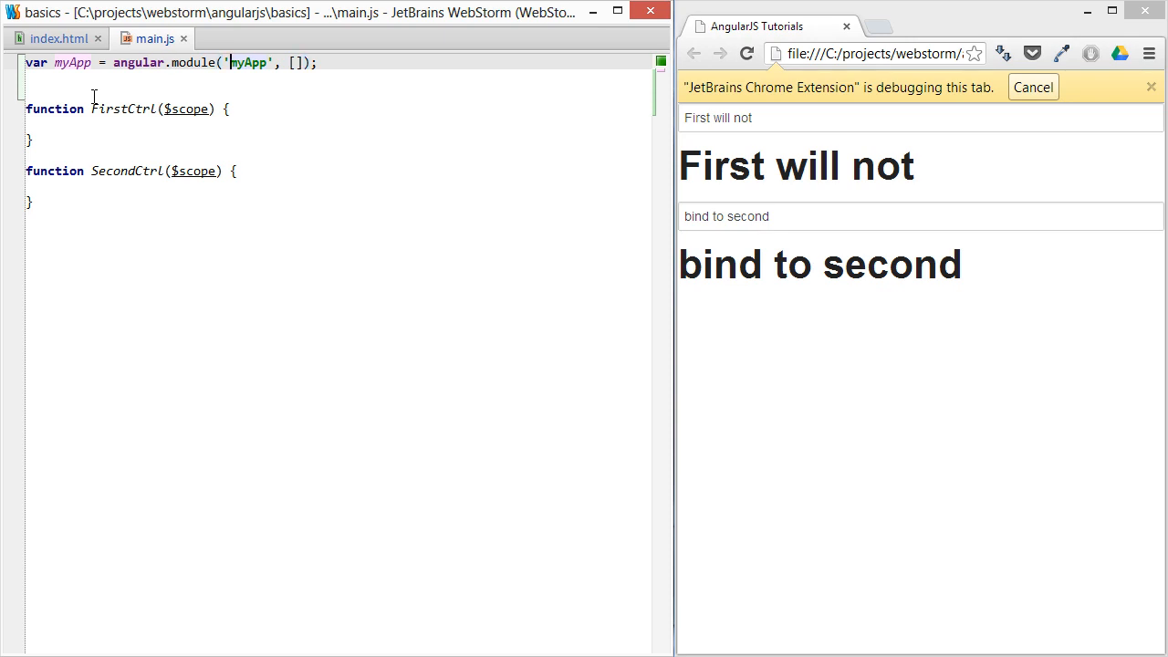
- Write myApp.factory('Data', ...) returning {message: "I'm data from a service"} below the module line
double_click(248, 62)
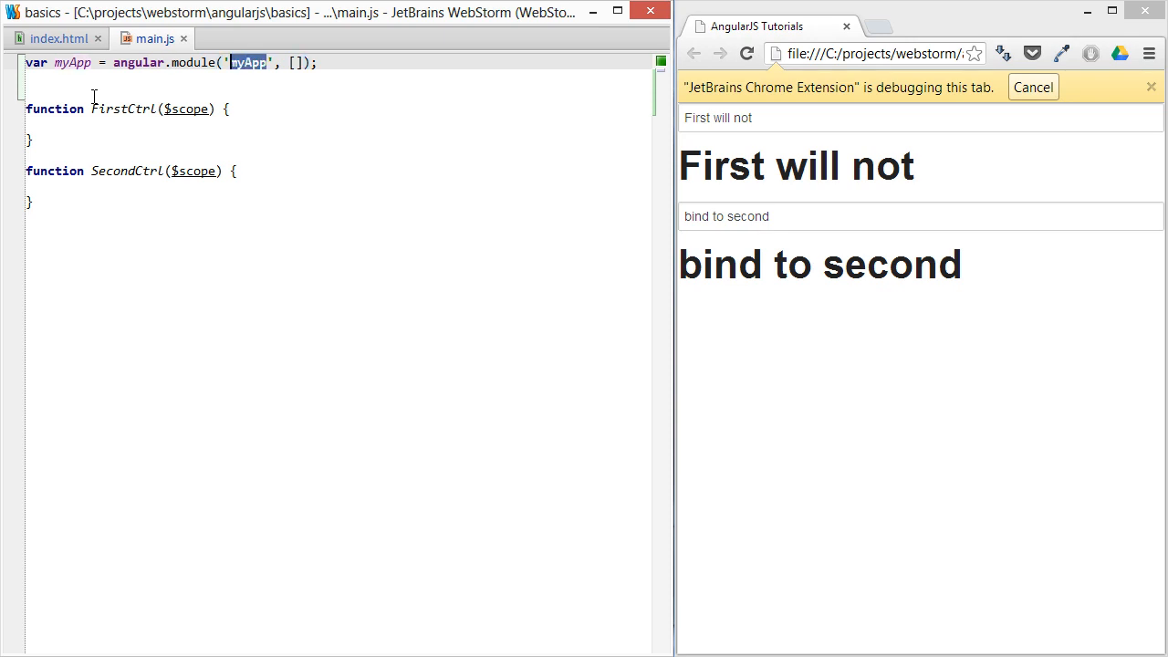
text(m)
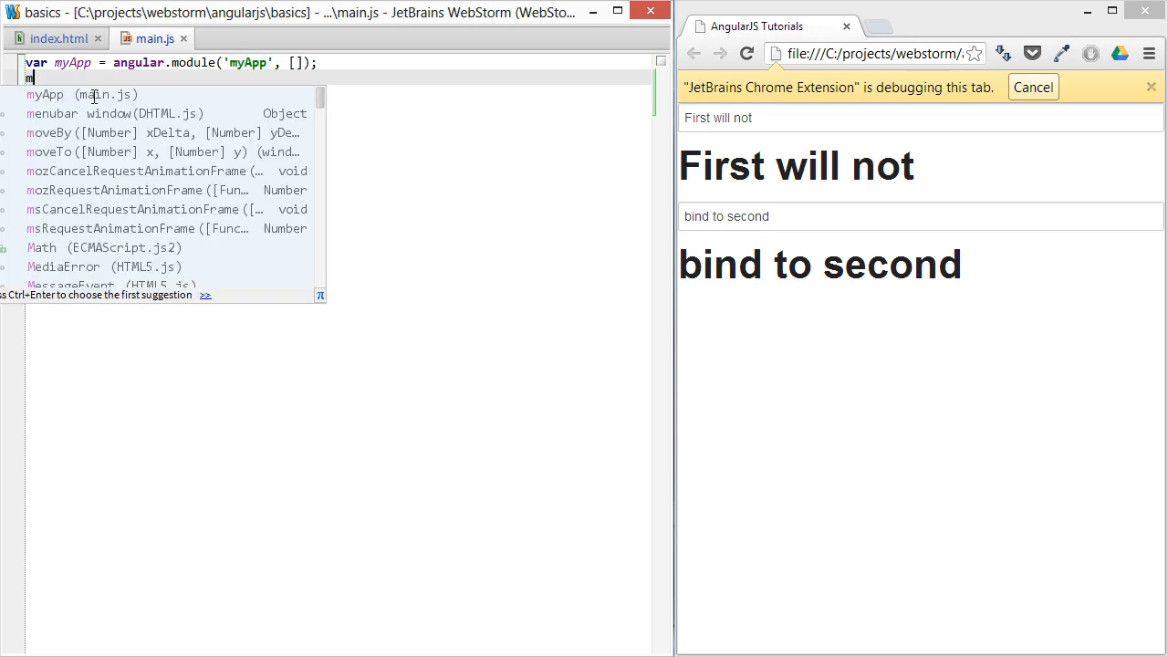
text(yApp.factory(')
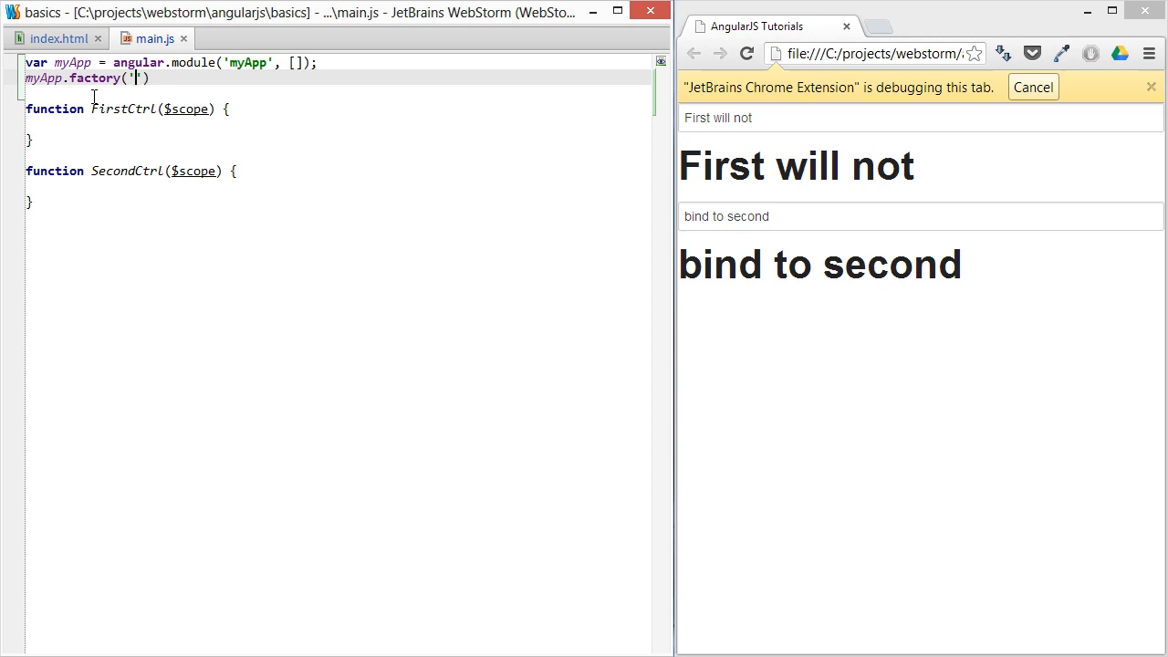
text(Data)
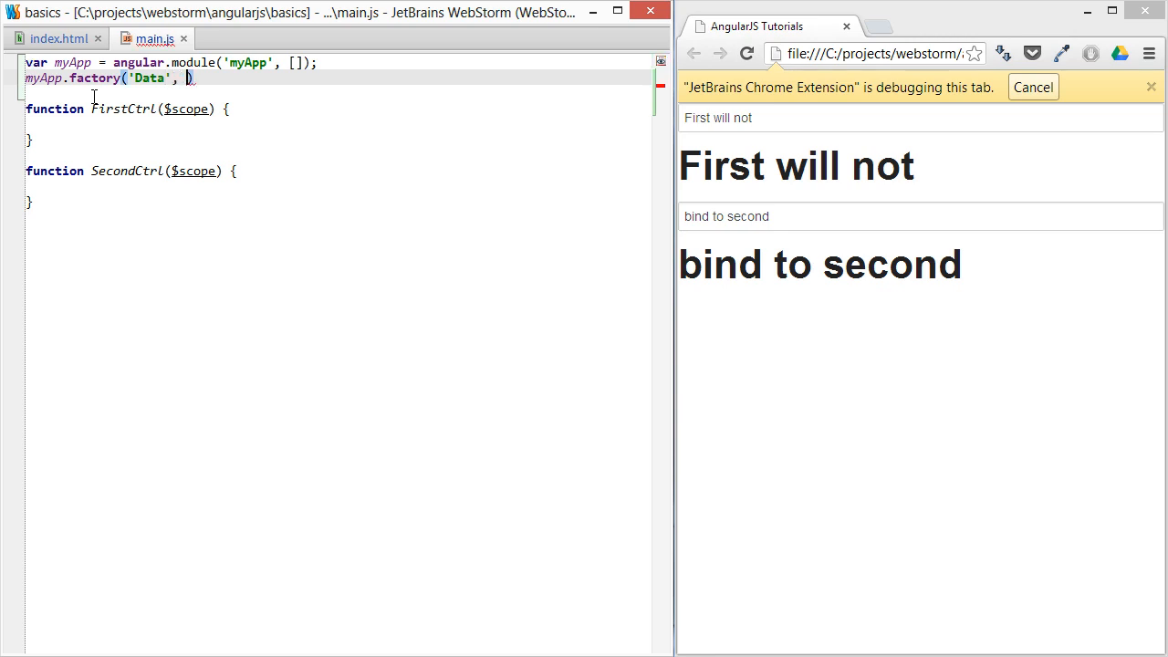
text(function () {)
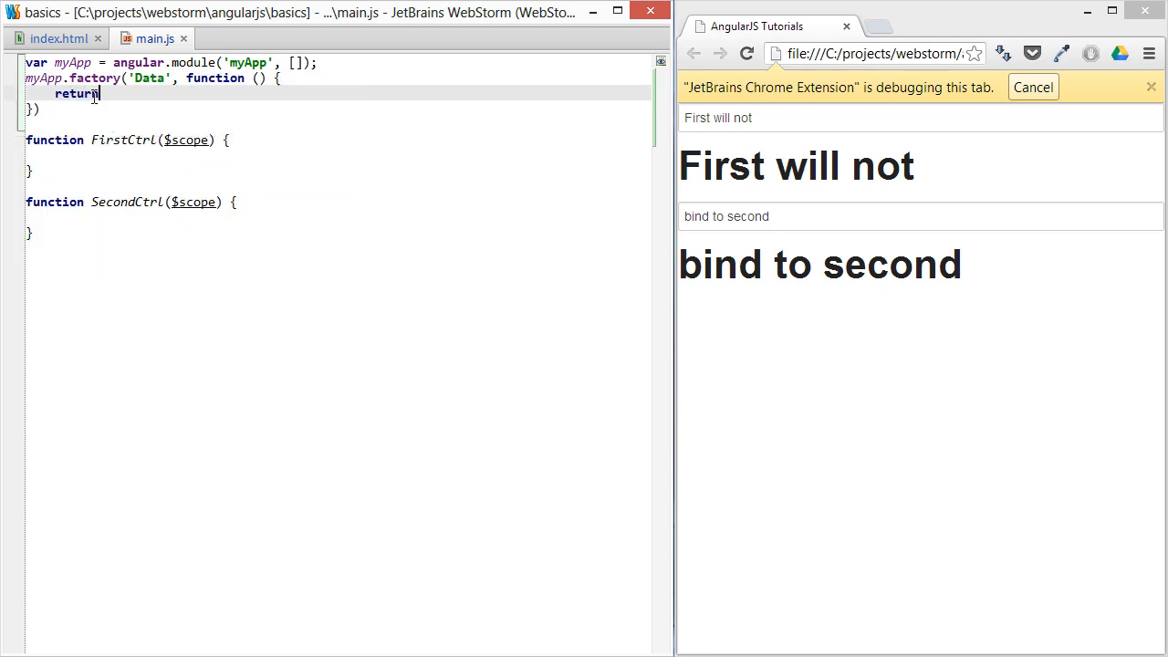
text({message:"I'm data from a service)
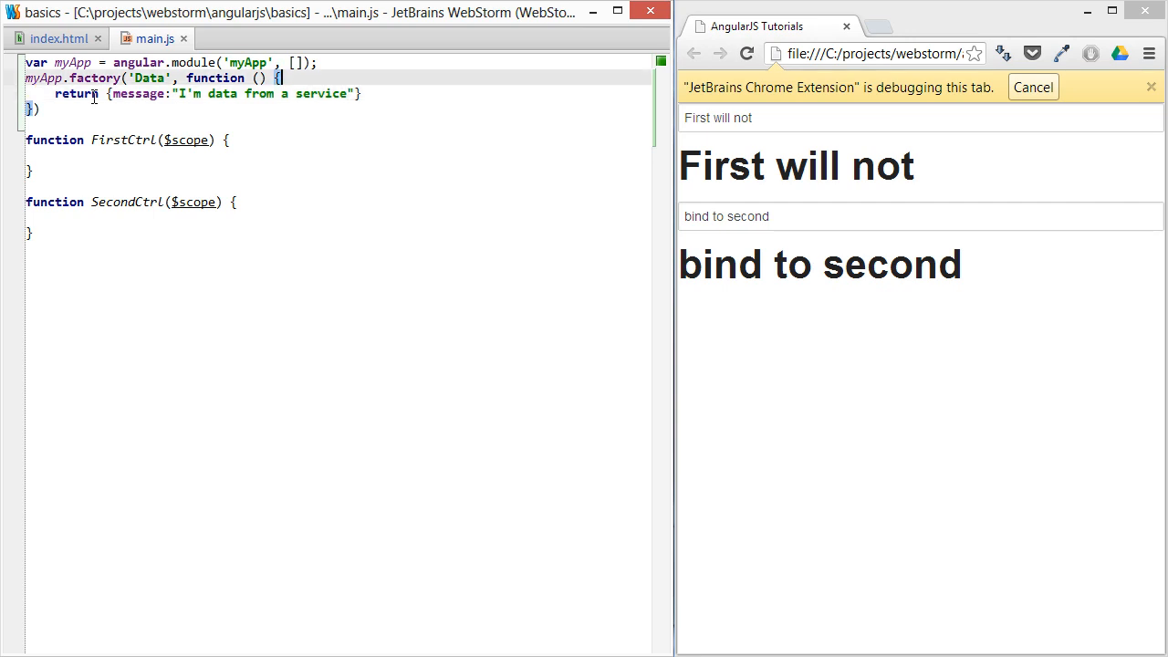
double_click(150, 76)
text(, Data)
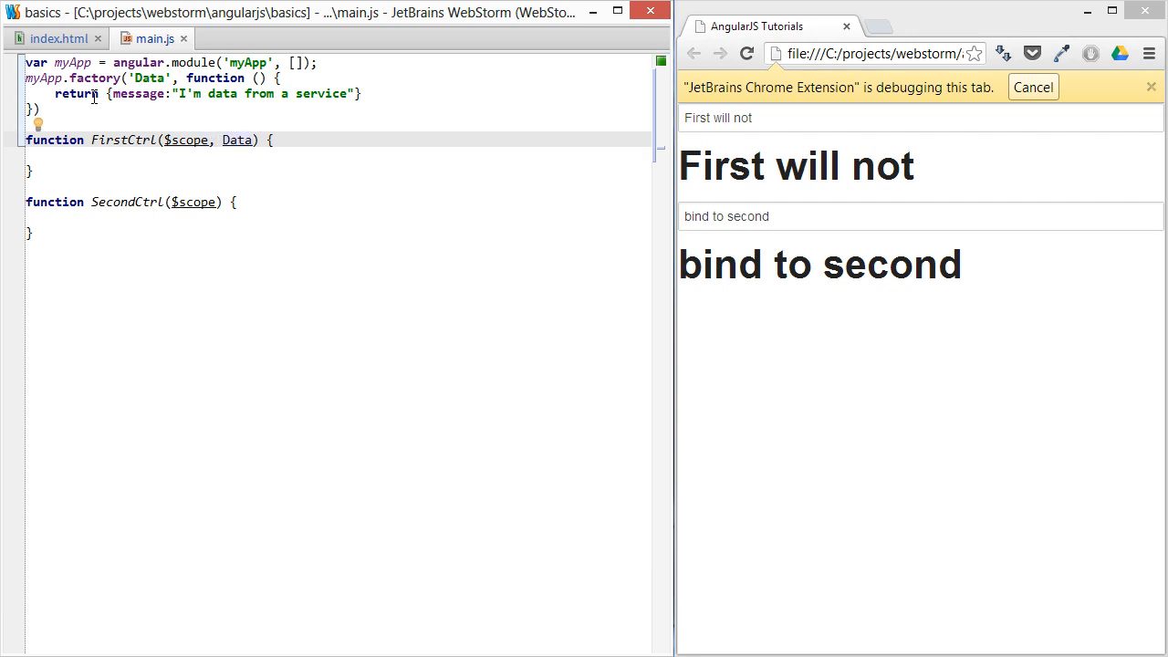
- Assign $scope.data = Data in FirstCtrl and test the first input with 'this is bindable'
text($scop)
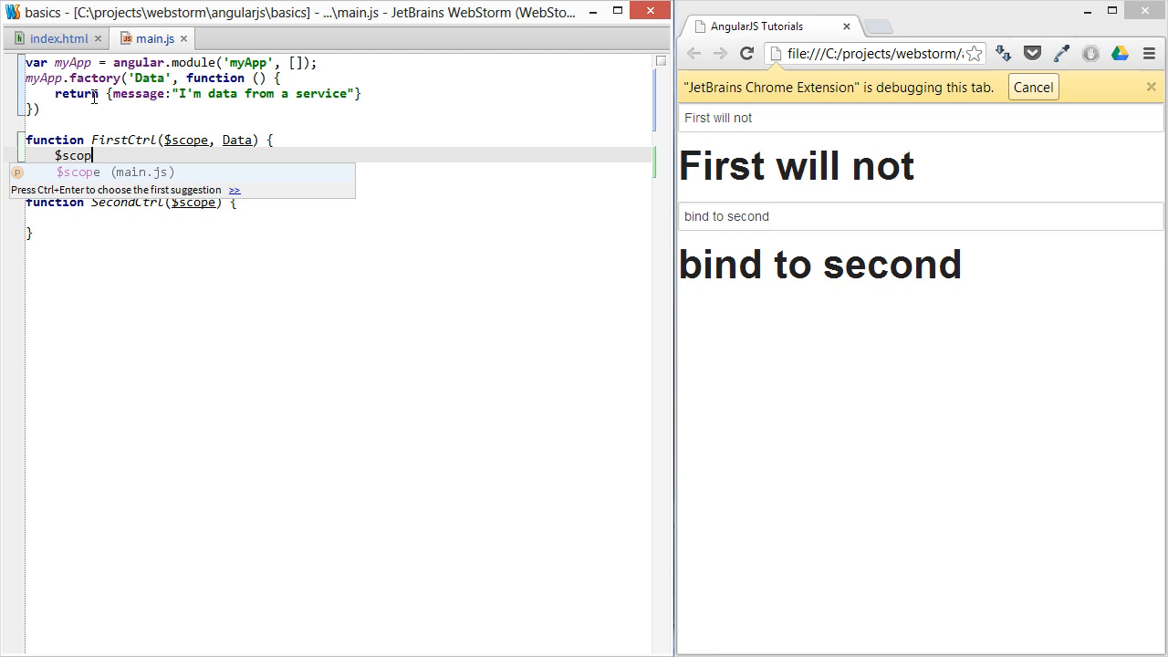
text(e.data = Data;)
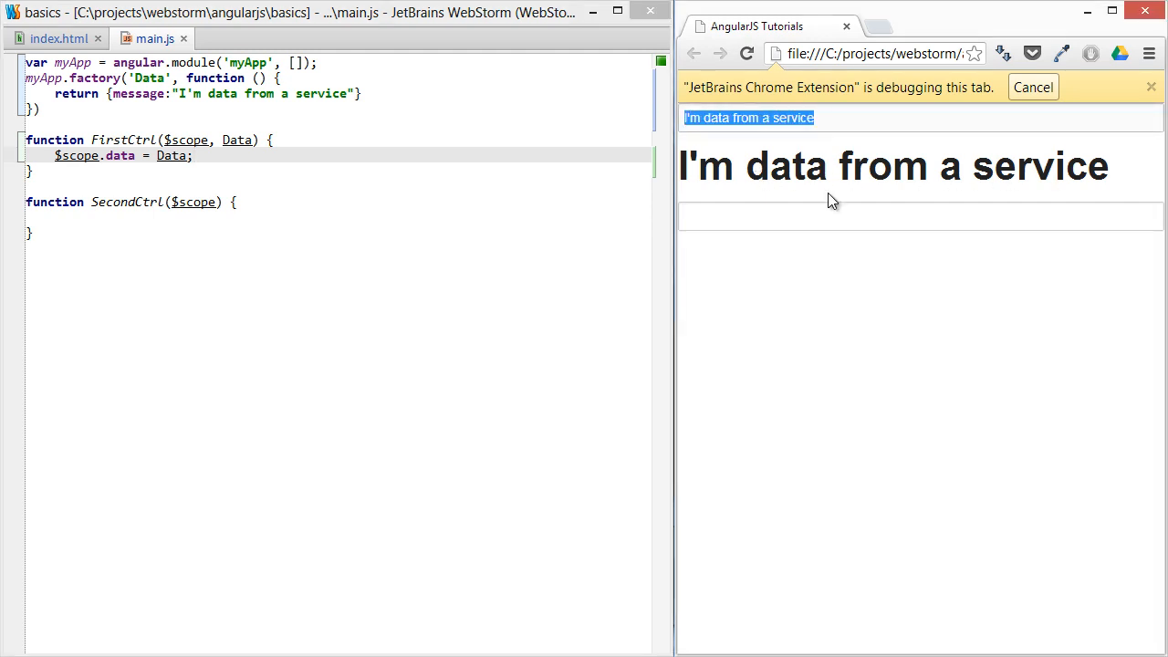
text(this is)
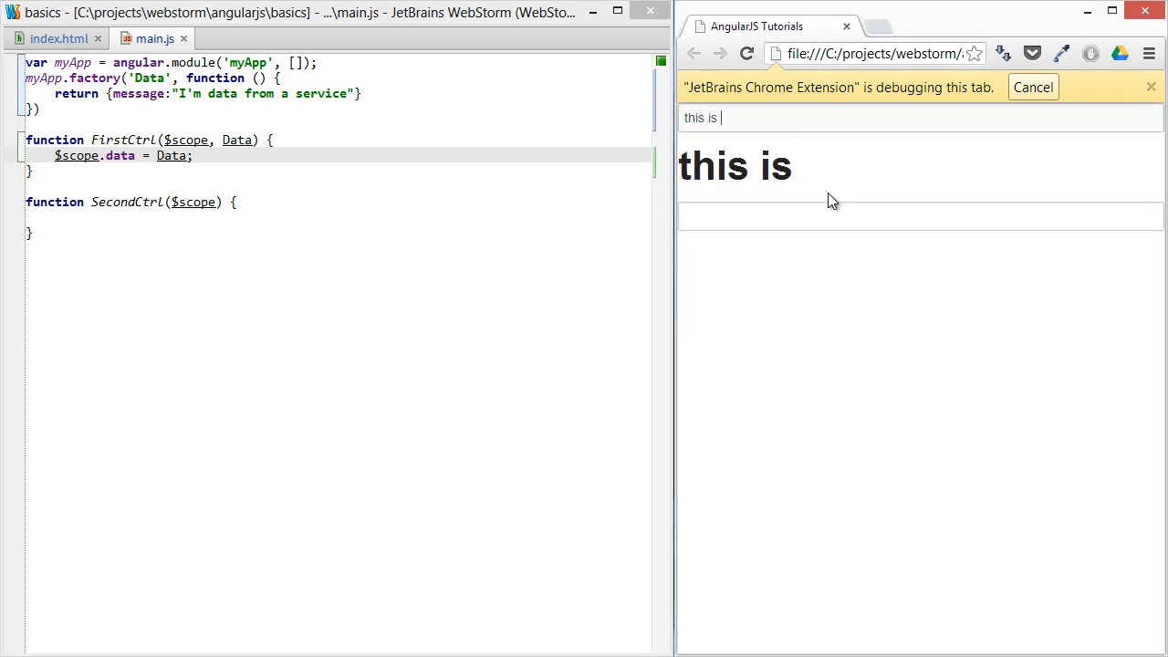
text(bindable)
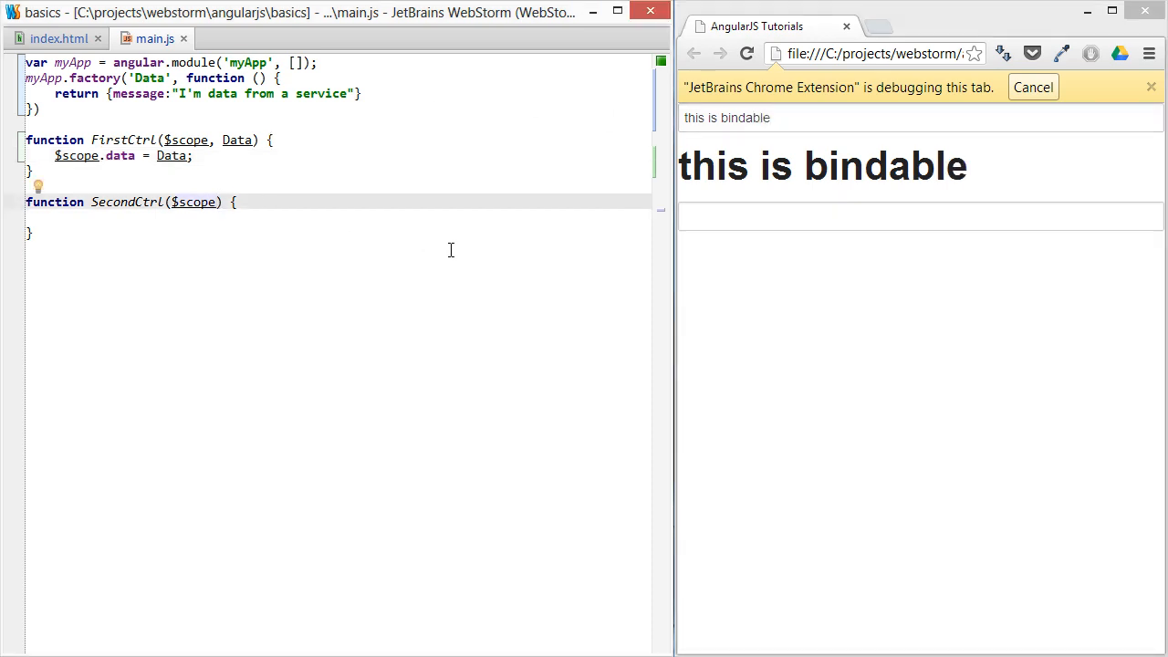
- Inject Data into SecondCtrl with $scope.data = Data so both headings share the typed 'bindable' text
text(, Data)
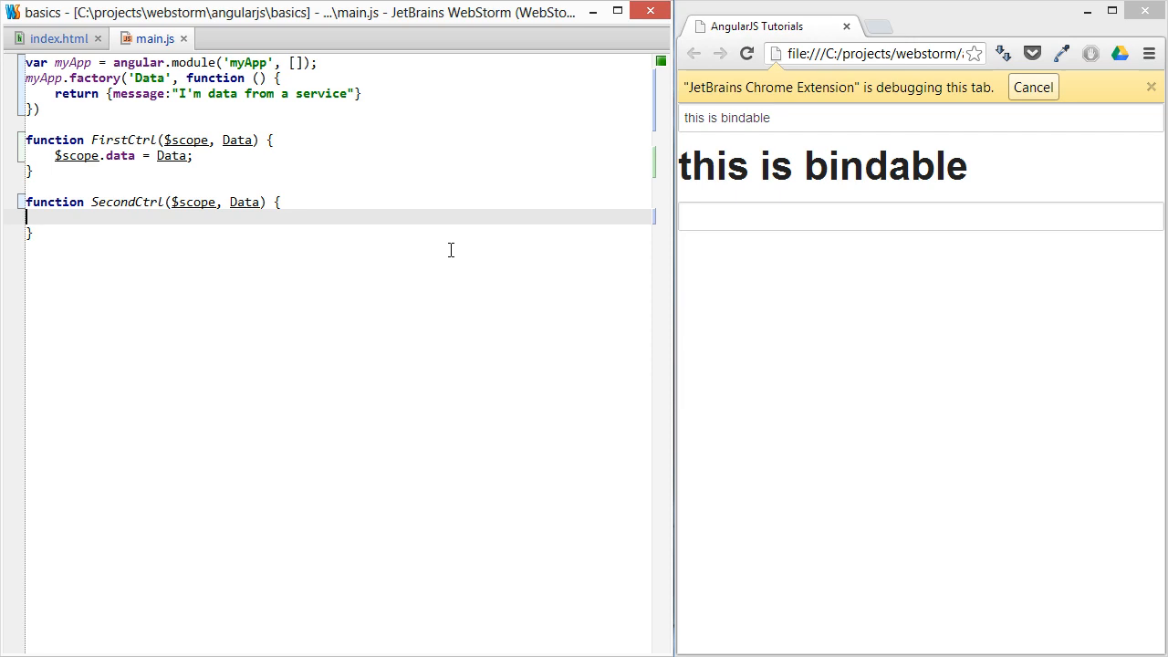
text($s)
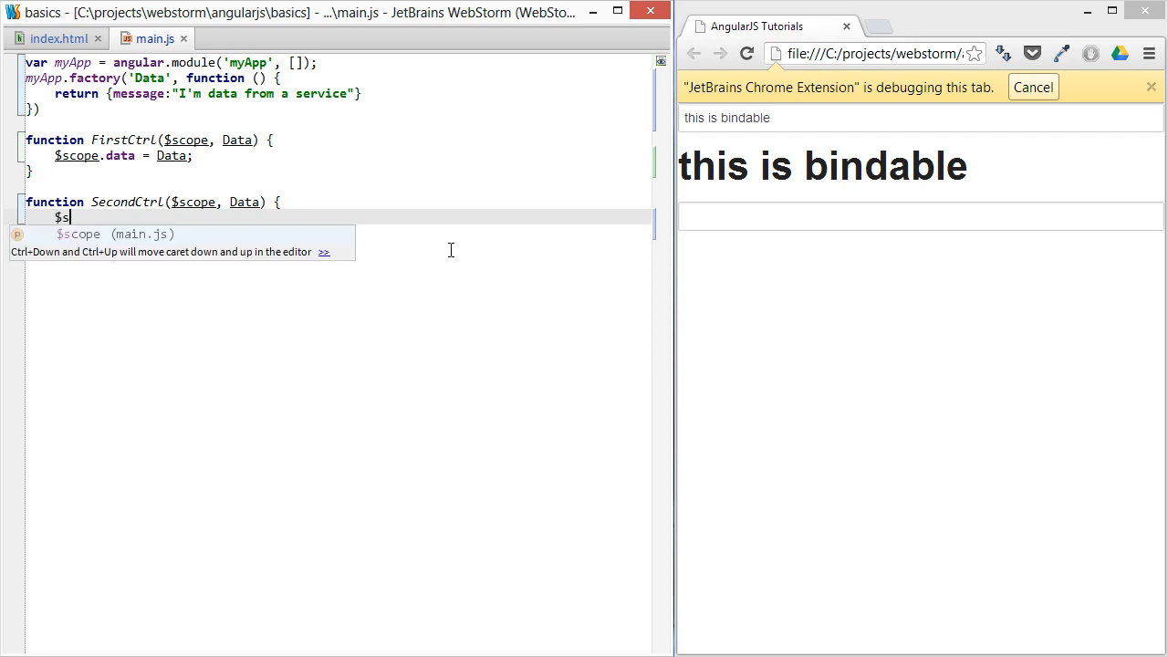
text(cope.data =)
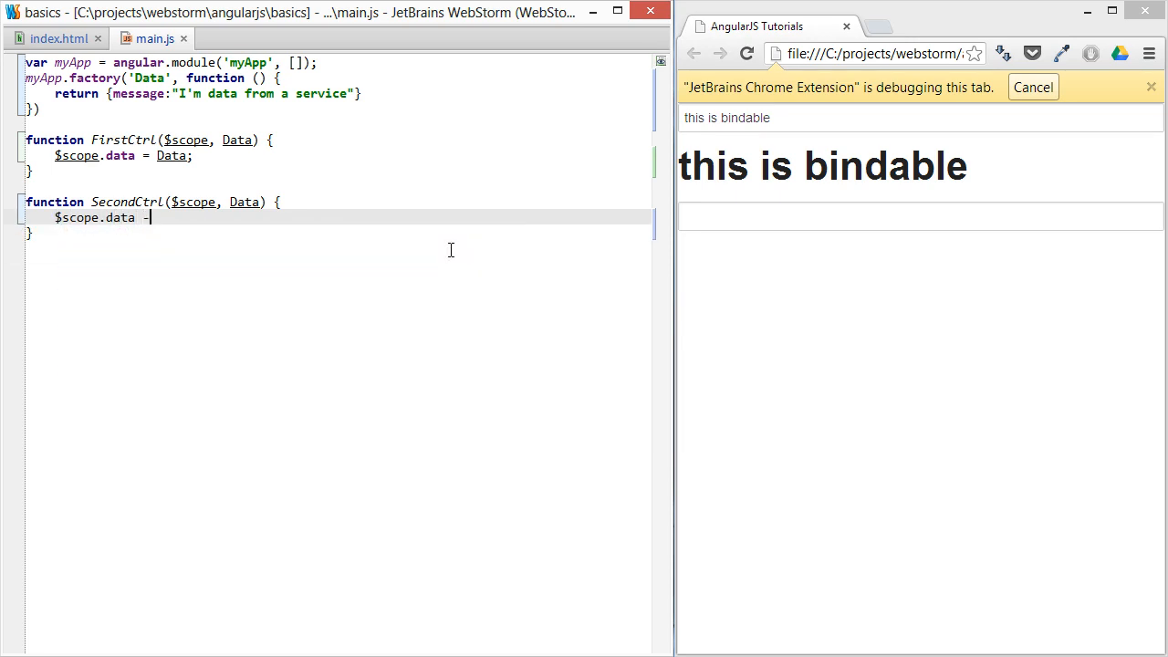
text(Data;)
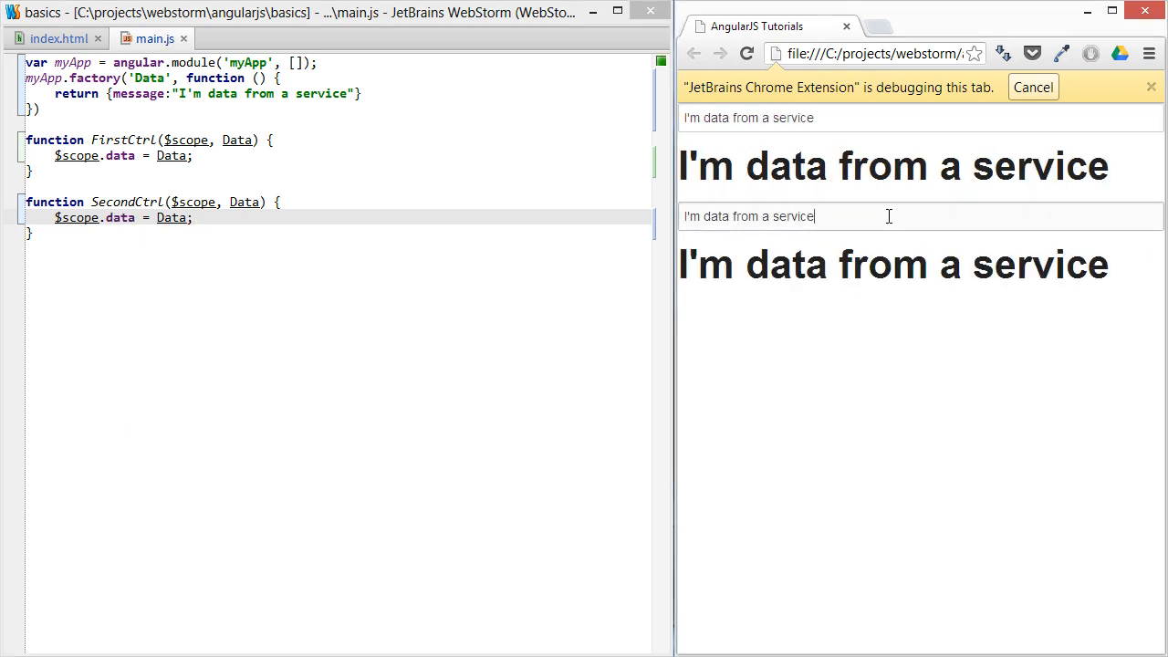
text(and the)
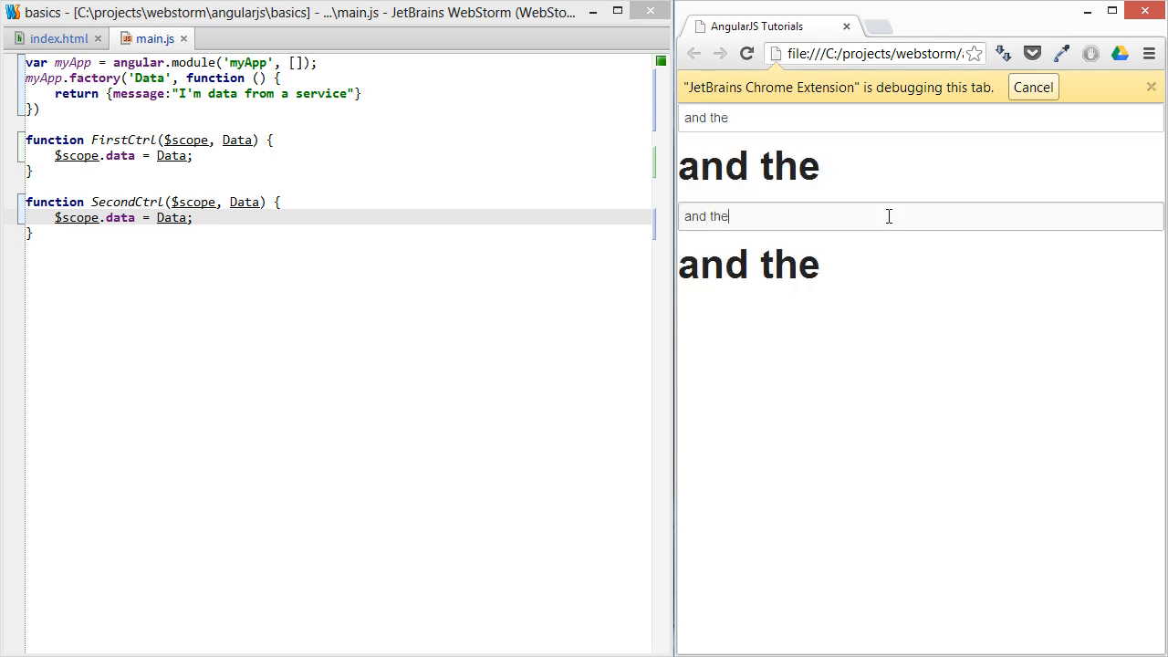
text(b)
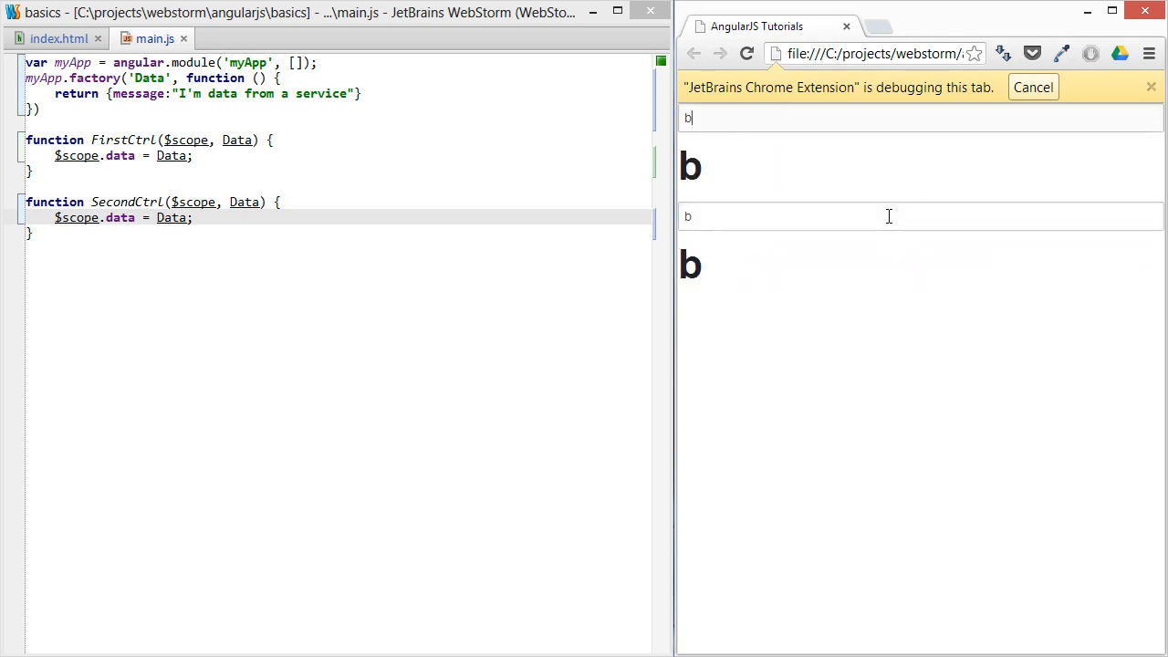
text(indable)
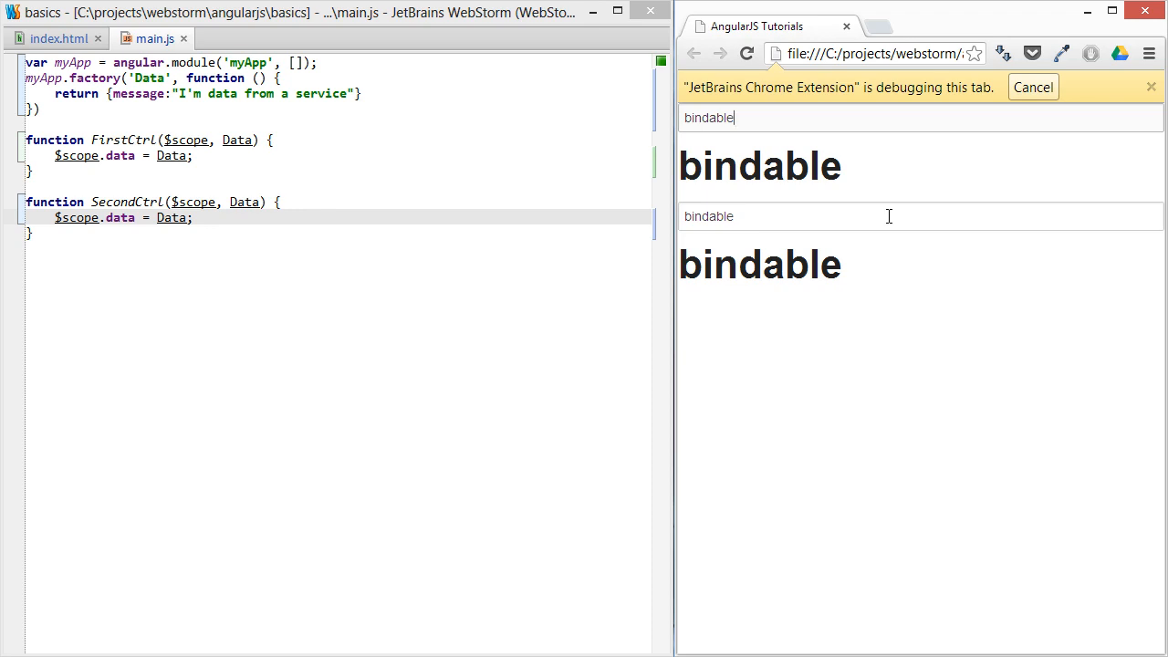
- Highlight the Data parameter in FirstCtrl and switch to index.html showing both data.message bindings
double_click(93, 76)
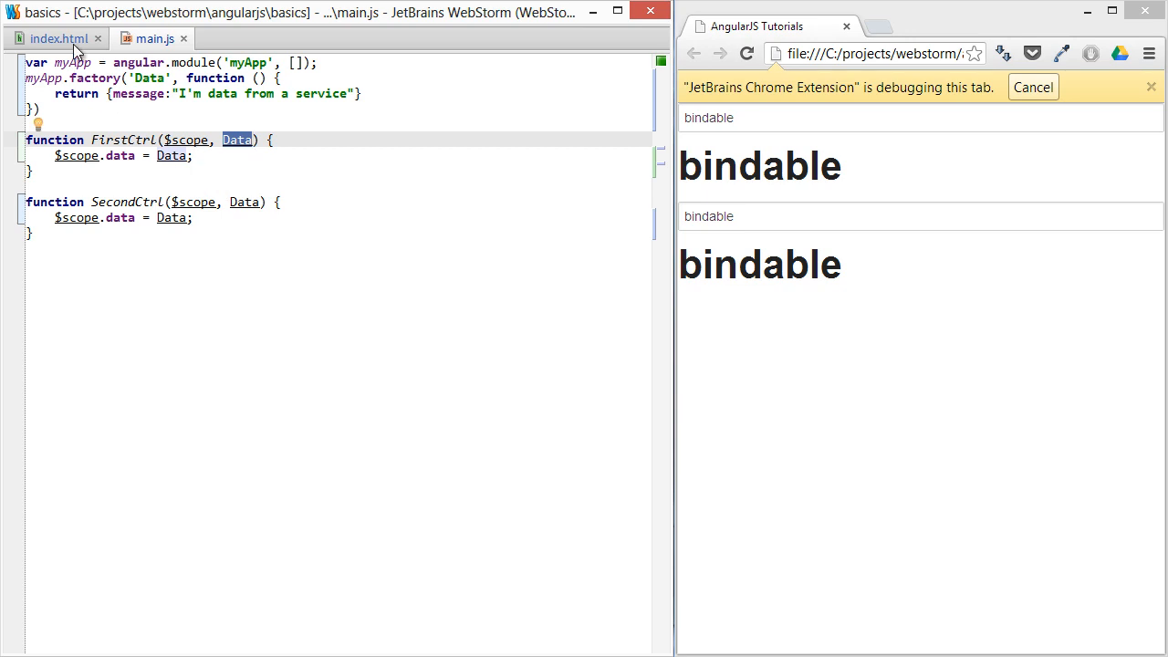
mouse_move(55, 38)
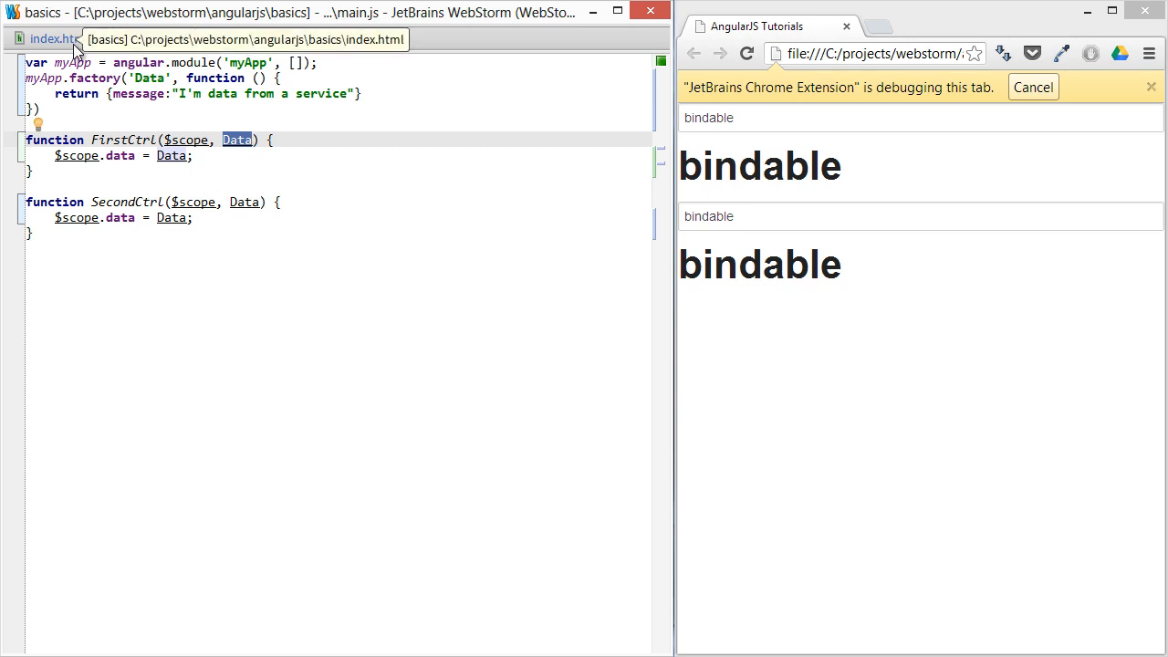
click(52, 38)
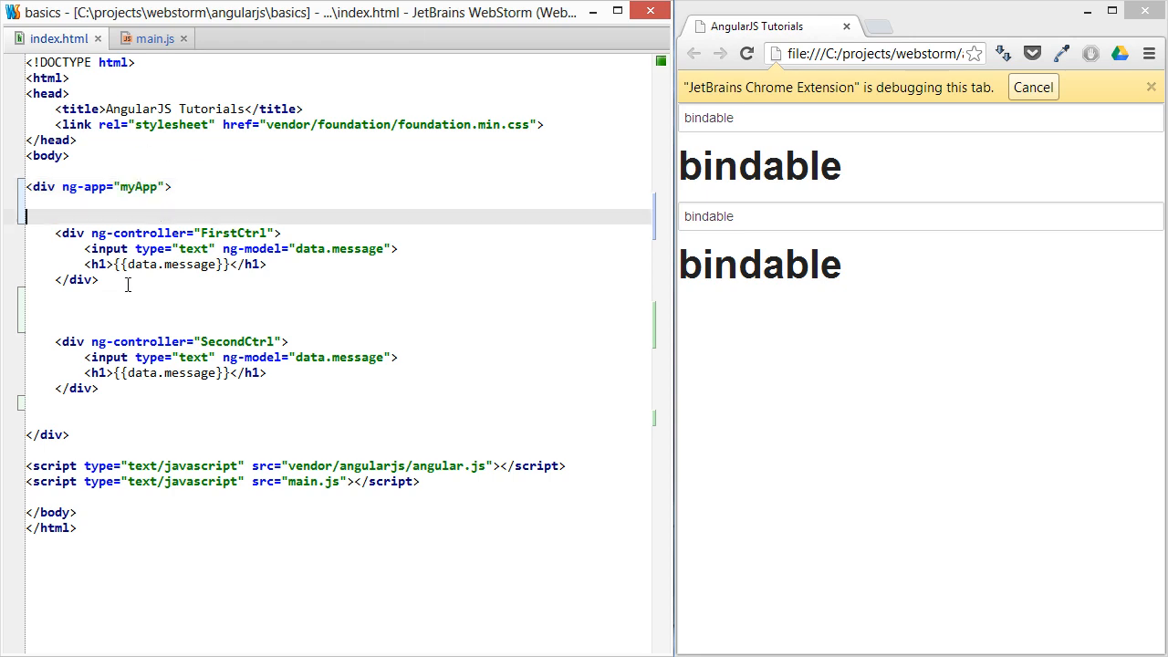